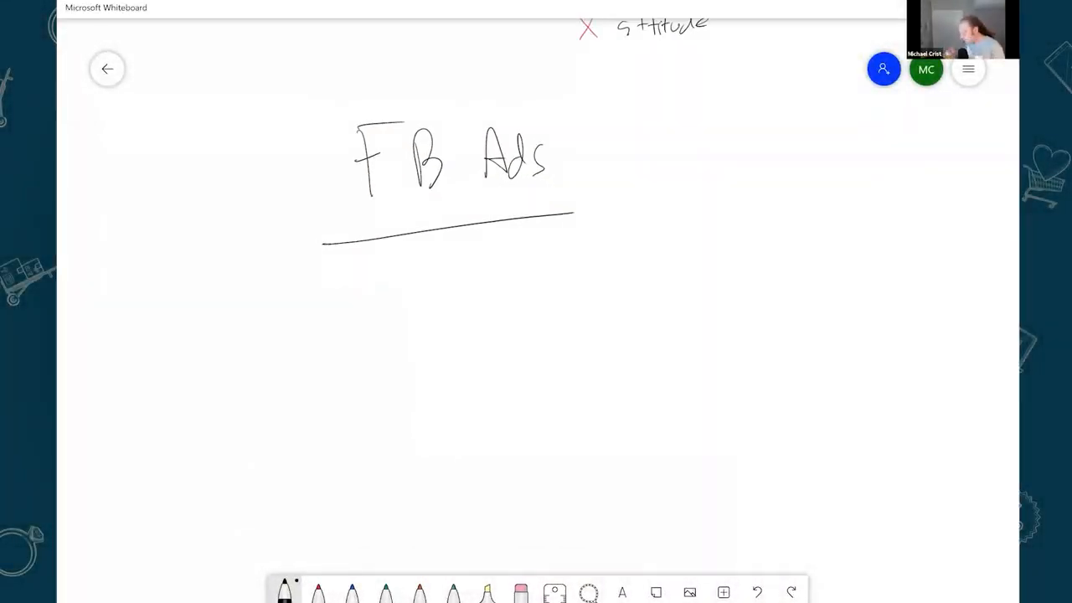
Handwrite the bullet '- 2 lines of ad above the fold' under the FB Ads title
{"action": "left_click_drag", "start_coordinate": [321, 293], "coordinate": [372, 302]}
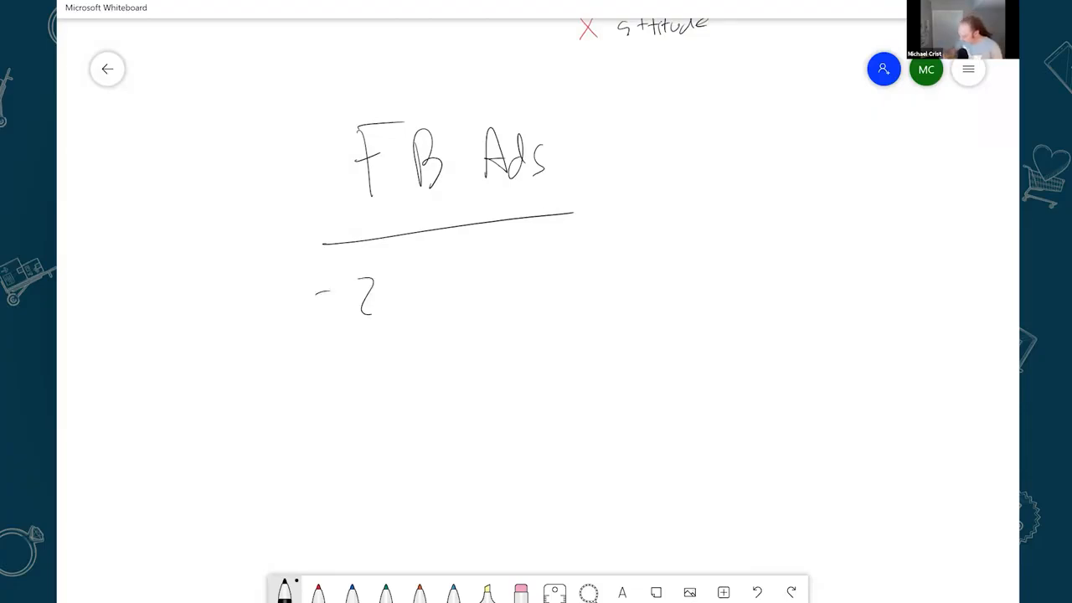
{"action": "left_click_drag", "start_coordinate": [411, 301], "coordinate": [578, 285]}
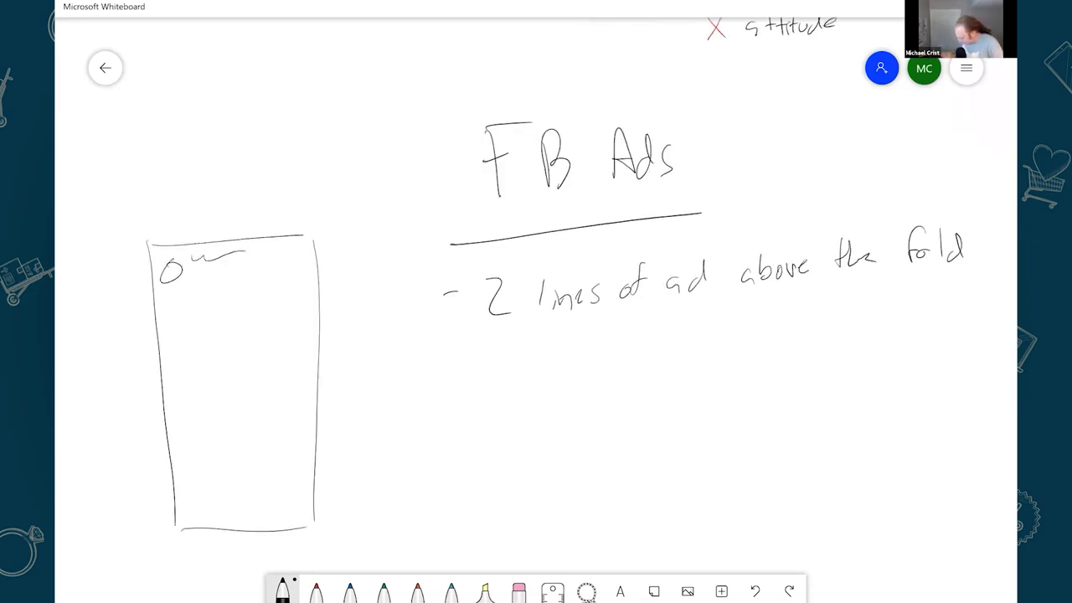
Draw ad text lines and bottom buttons in the phone, plus an arrow from the note to the lines
{"action": "left_click_drag", "start_coordinate": [221, 259], "coordinate": [251, 268]}
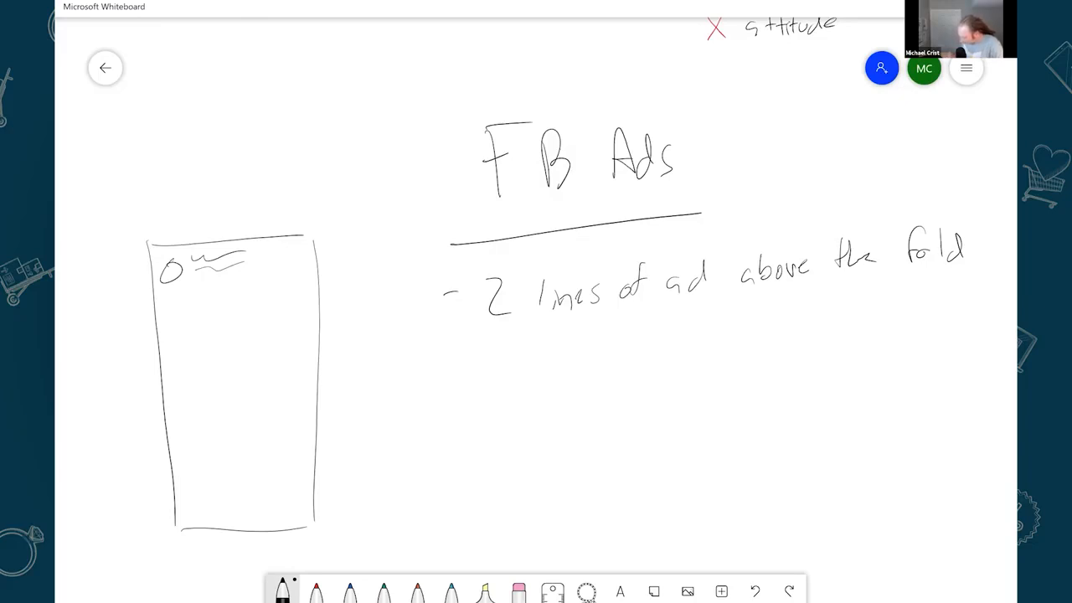
{"action": "left_click_drag", "start_coordinate": [171, 288], "coordinate": [302, 305]}
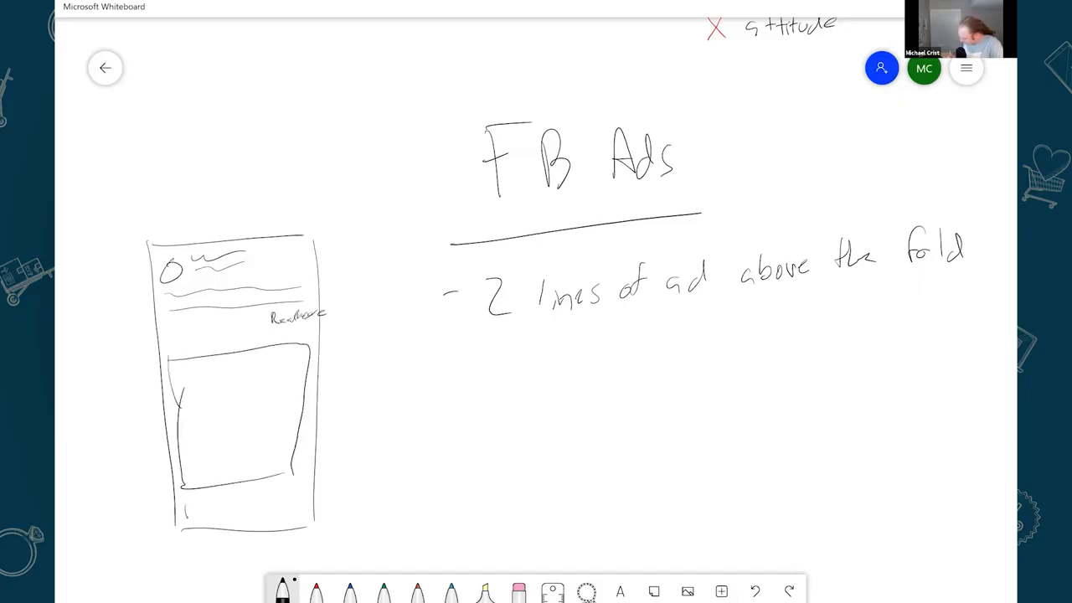
{"action": "left_click_drag", "start_coordinate": [181, 520], "coordinate": [251, 510]}
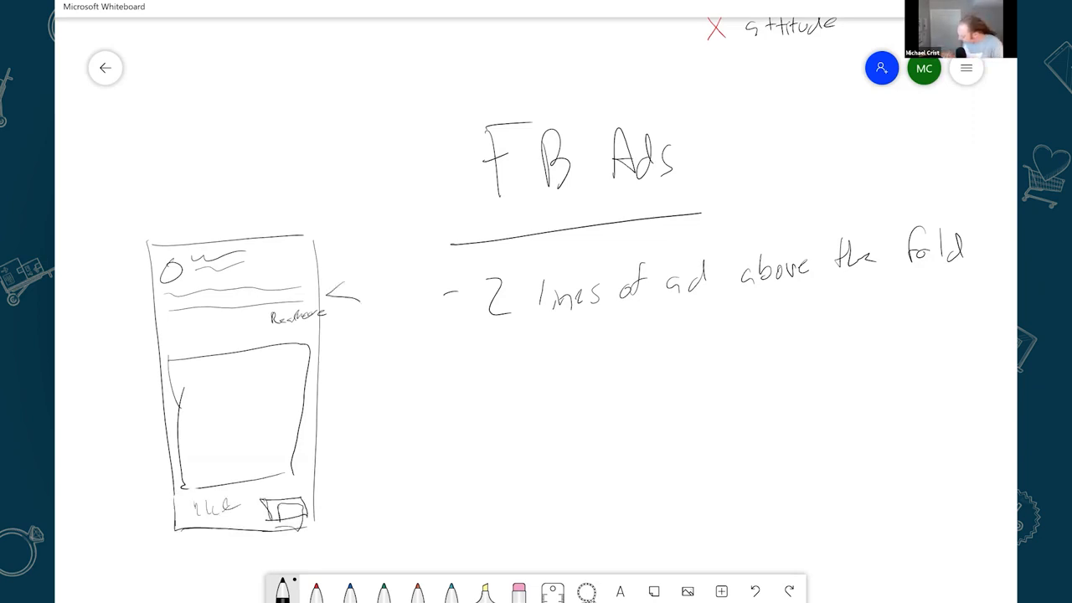
{"action": "left_click_drag", "start_coordinate": [465, 293], "coordinate": [331, 294]}
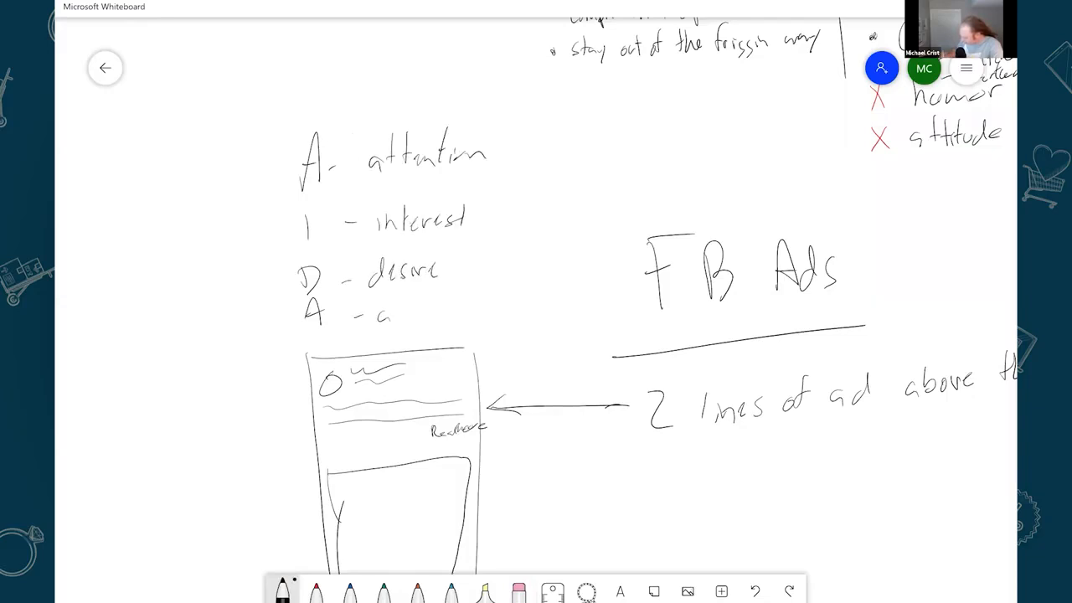
Finish handwriting 'action' as the last item of the AIDA list
{"action": "left_click_drag", "start_coordinate": [394, 315], "coordinate": [466, 315]}
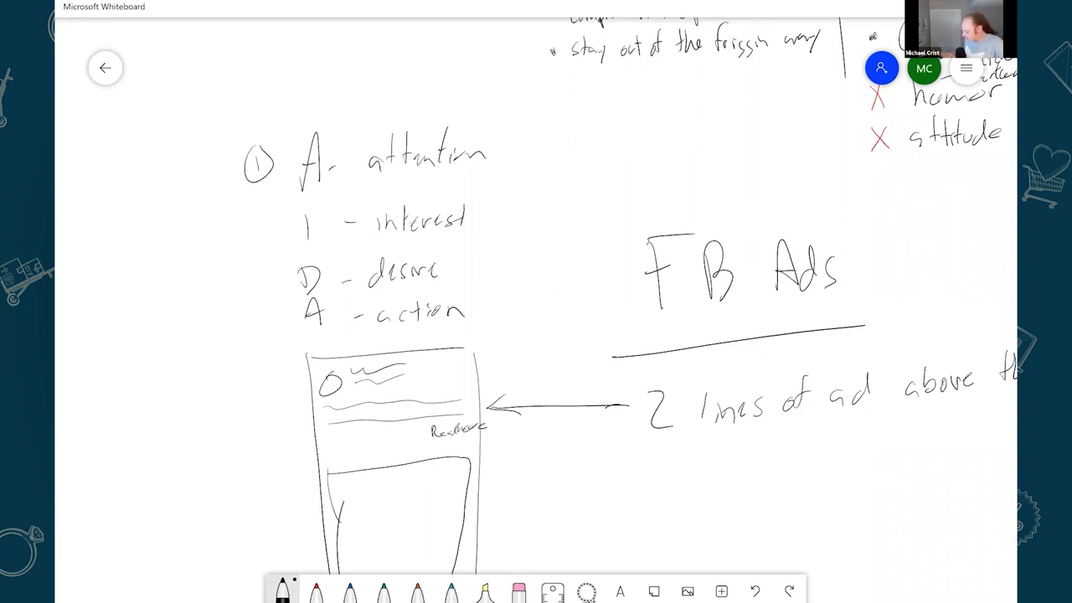
{"action": "mouse_move", "coordinate": [310, 410]}
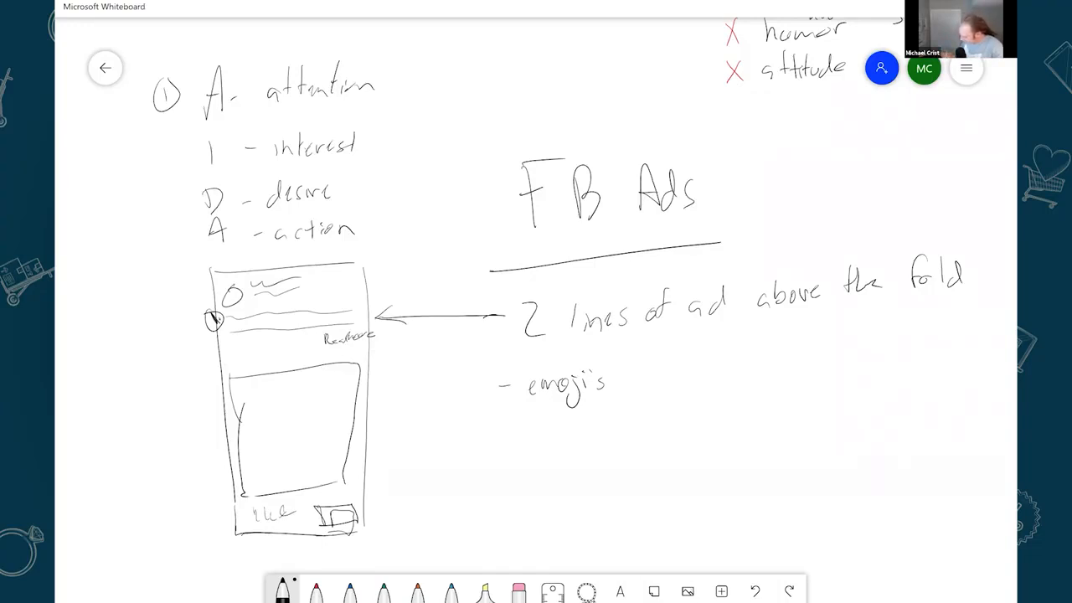
Handwrite the bullet about calling out the buyer, receiver under FB Ads
{"action": "left_click_drag", "start_coordinate": [494, 443], "coordinate": [623, 442]}
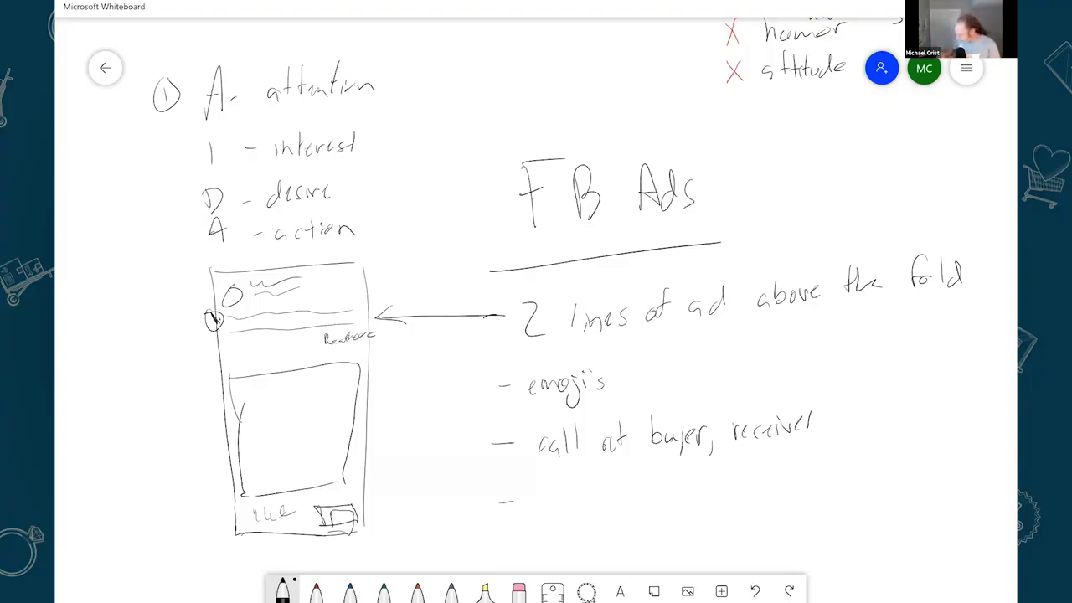
Handwrite a new bullet containing only a question mark under the FB Ads bullets
{"action": "left_click_drag", "start_coordinate": [544, 489], "coordinate": [556, 516]}
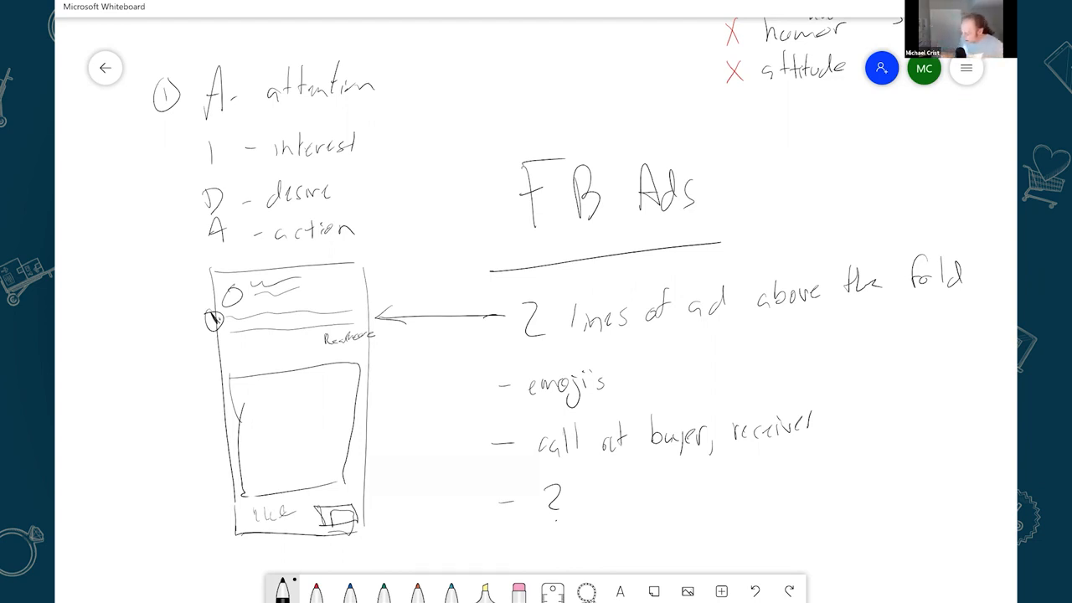
{"action": "left_click", "coordinate": [349, 590]}
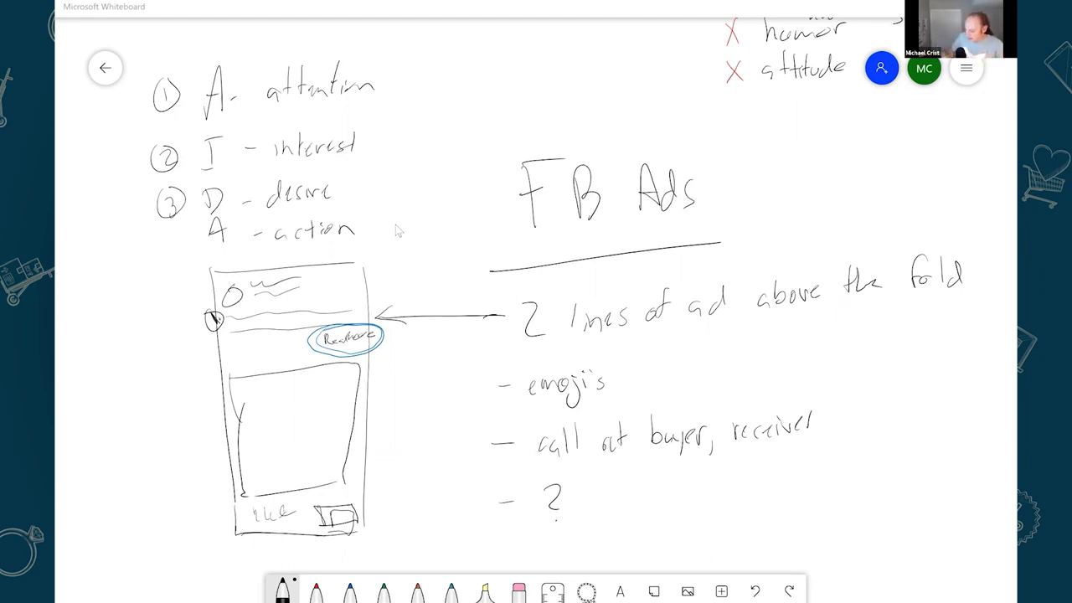
{"action": "mouse_move", "coordinate": [945, 109]}
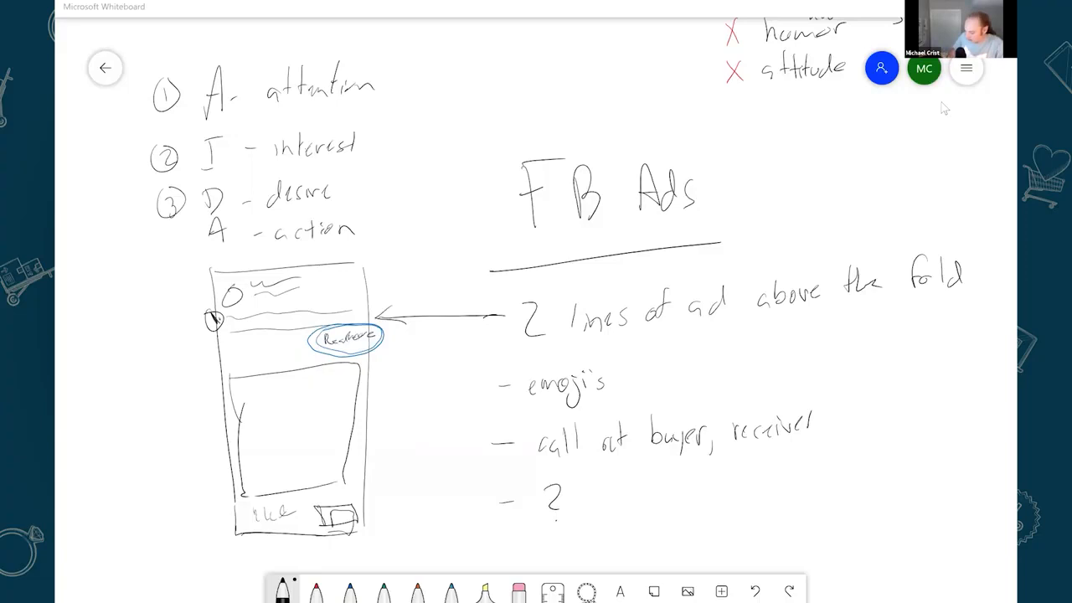
Handwrite the '- end result + offer' bullet beneath the question-mark bullet
{"action": "left_click_drag", "start_coordinate": [154, 168], "coordinate": [154, 205]}
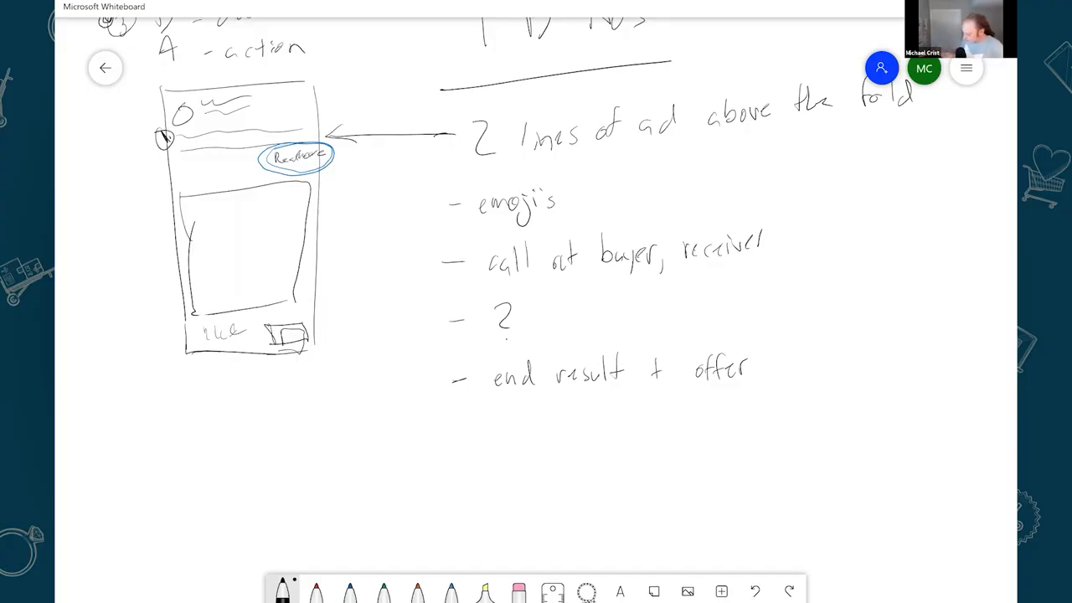
Scroll the canvas back to the AIDA list to reach the 'A - action' item
{"action": "scroll", "scroll_direction": "down", "scroll_amount": 3}
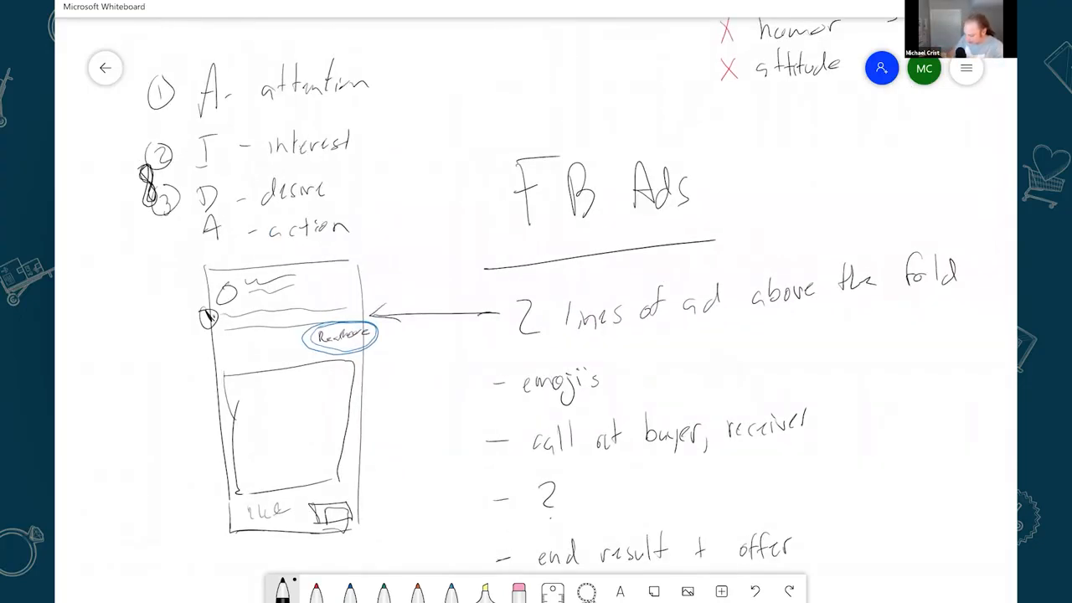
{"action": "scroll", "scroll_direction": "up", "scroll_amount": 3}
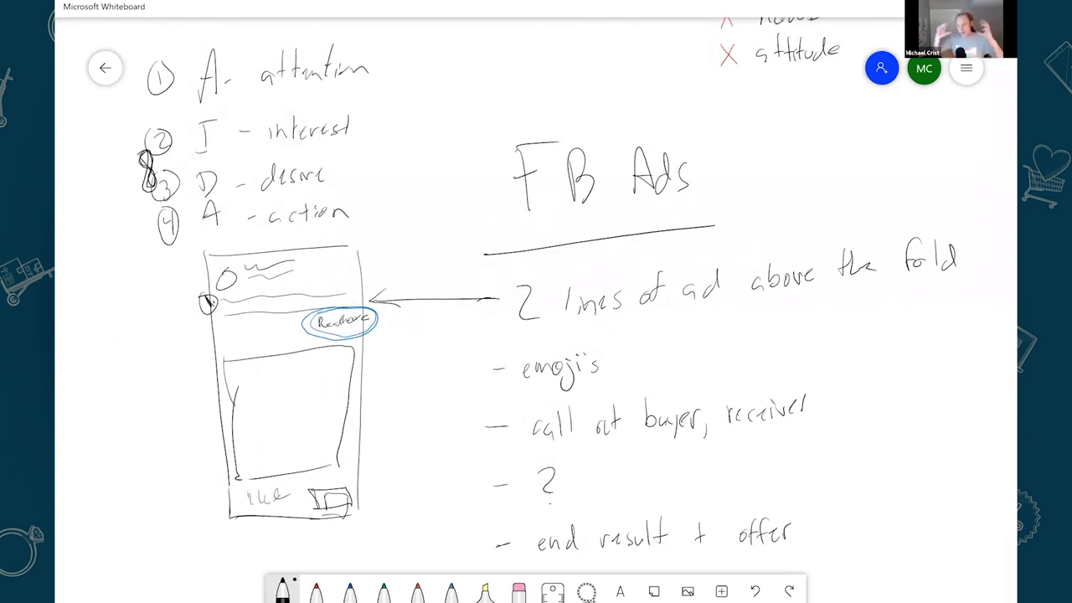